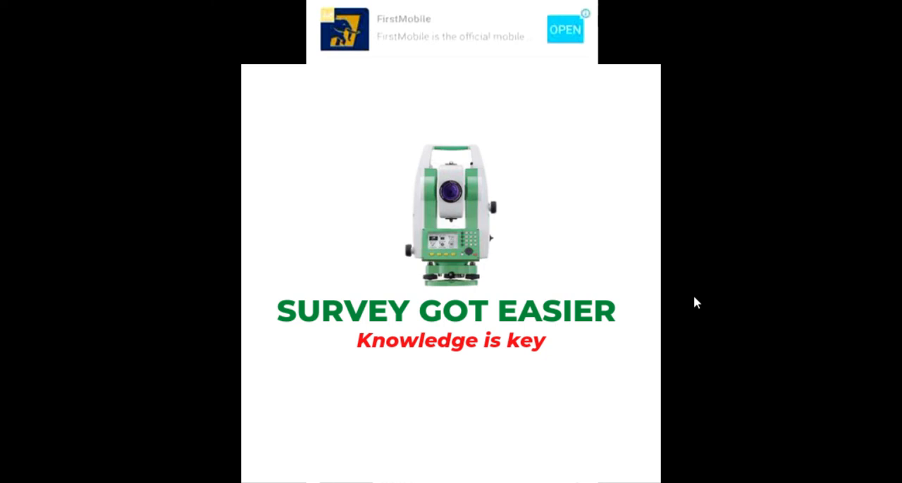
Scroll the Recent list to reveal drawings including NEW GP 2 CORR.dwg.
scroll(down, 3)
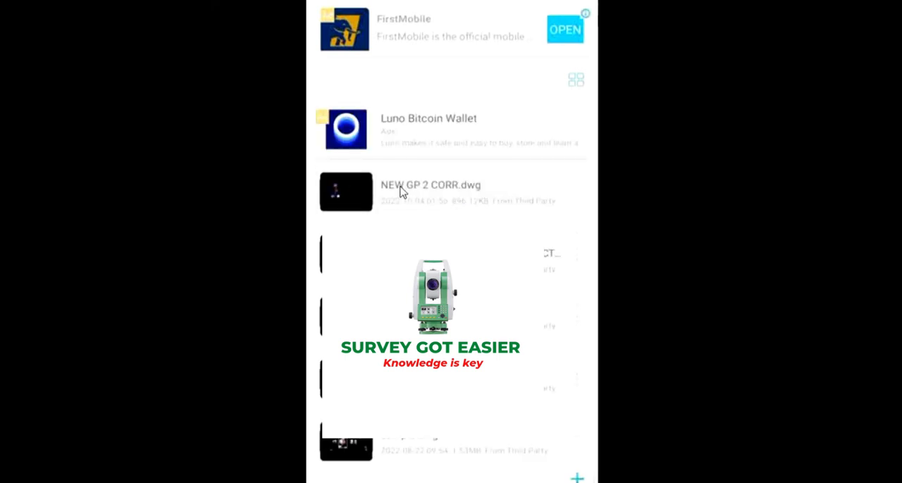
Open NEW GP 2 CORR.dwg from the Recent list and confirm the prompt.
click(430, 192)
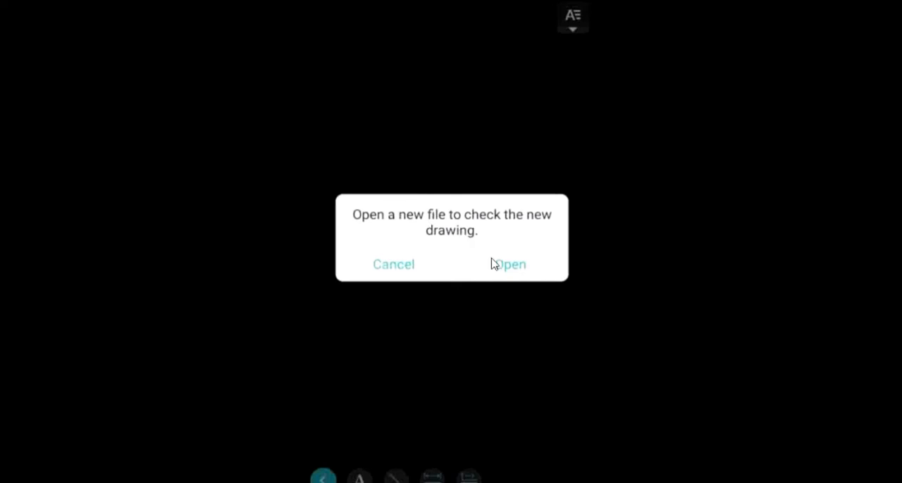
click(507, 265)
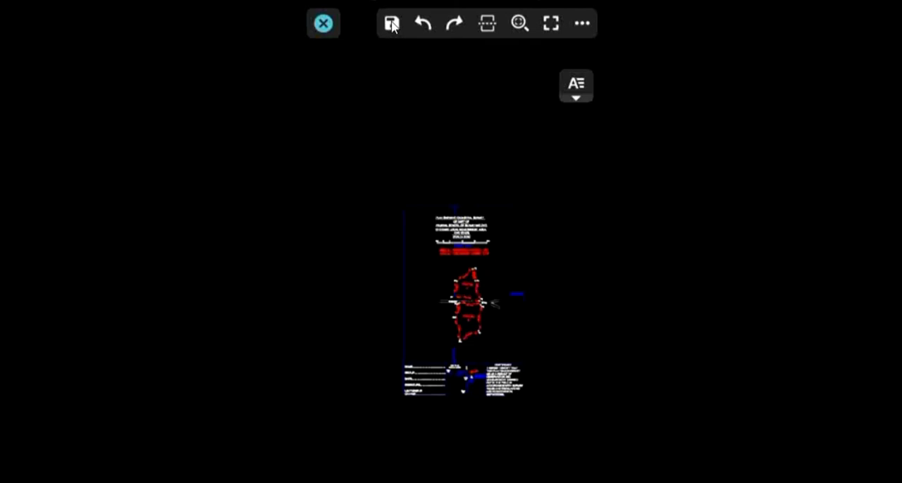
Start Save as for NEW GP 2 CORR: name prefilled, DWG type, version 2010.
click(391, 22)
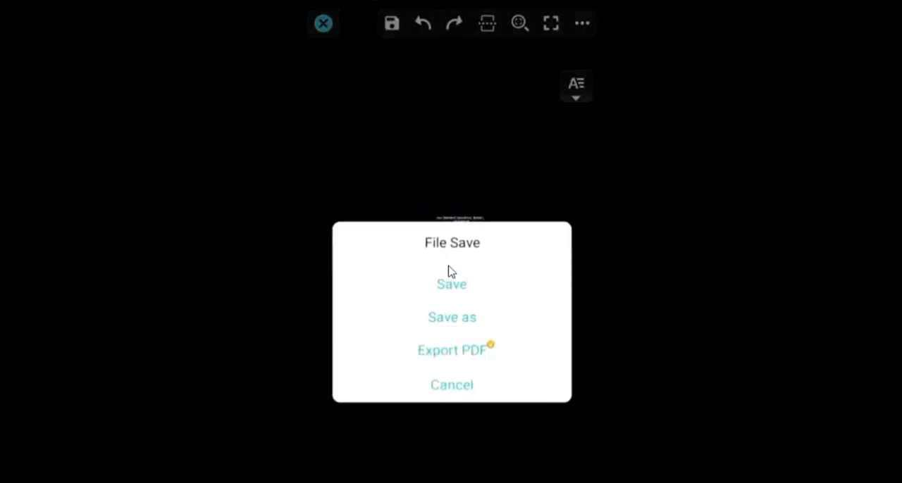
mouse_move(451, 331)
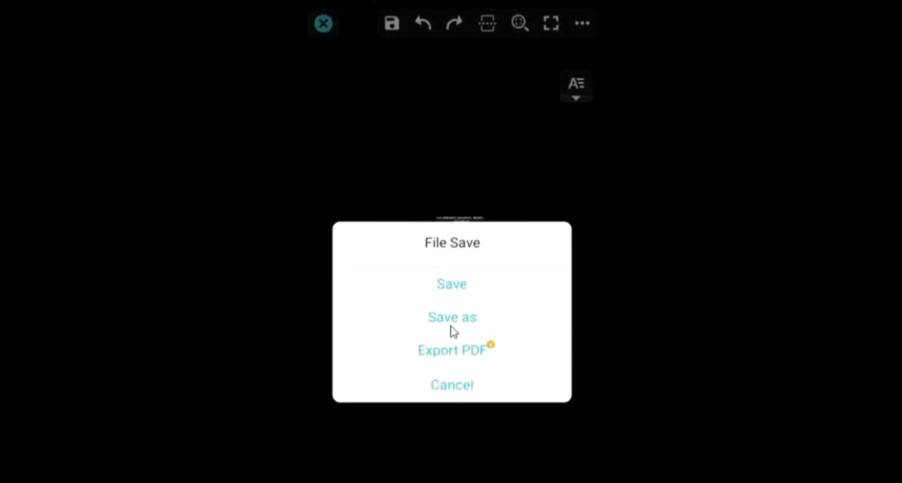
click(451, 315)
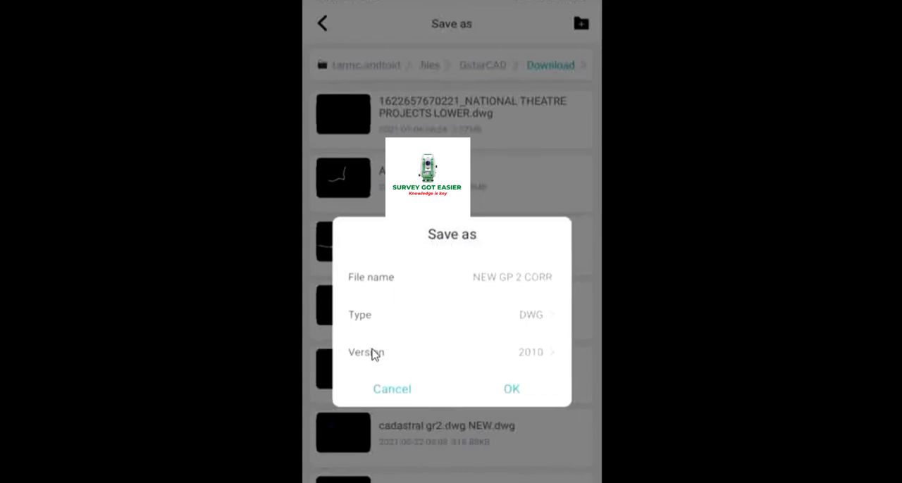
mouse_move(604, 265)
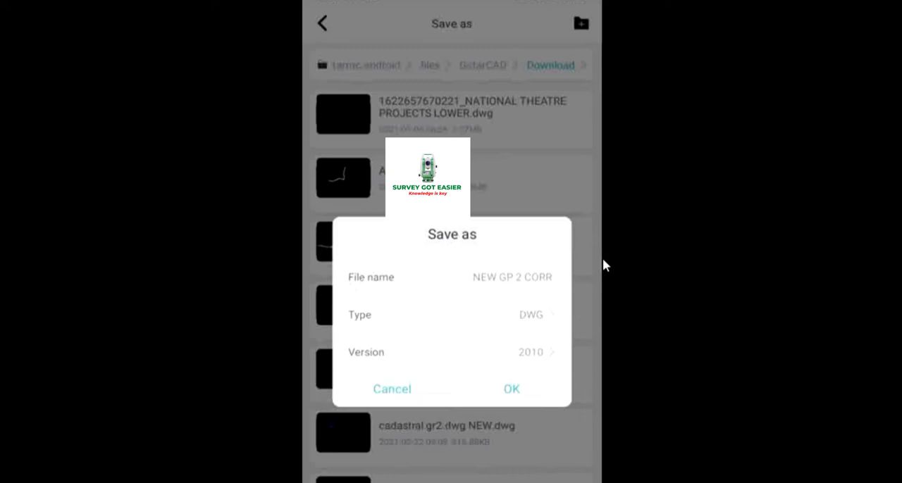
mouse_move(559, 349)
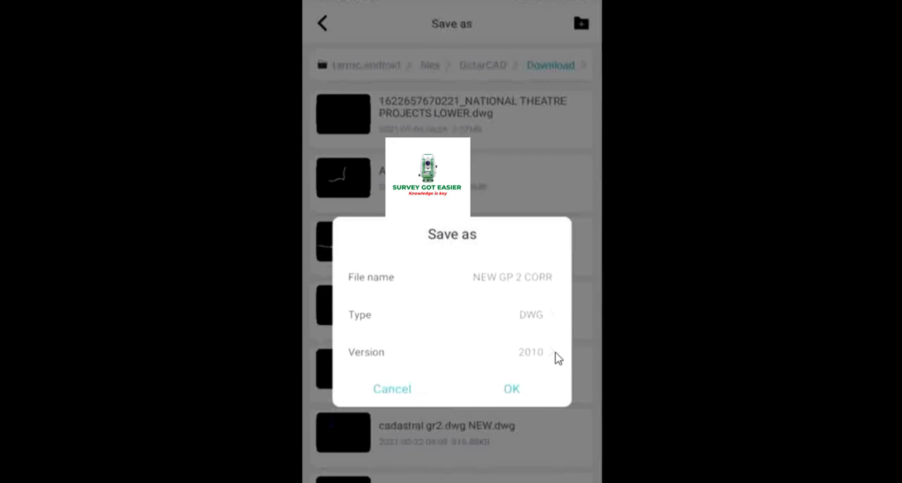
click(529, 353)
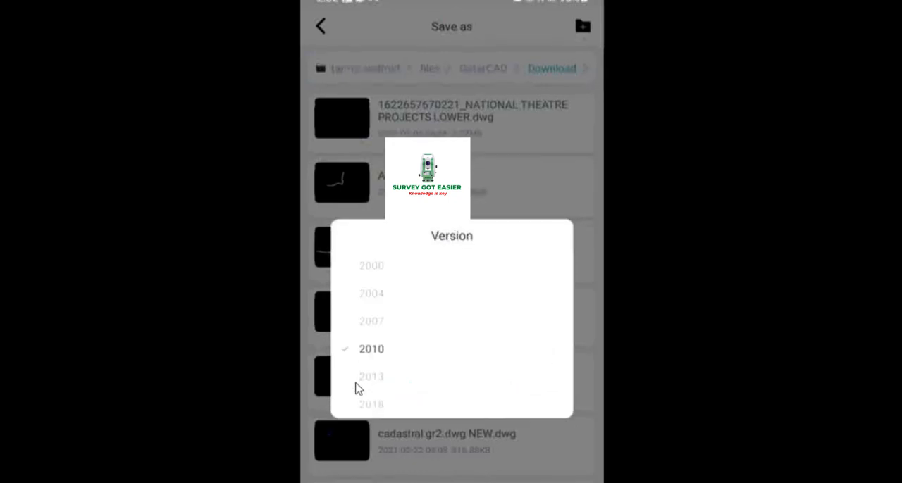
mouse_move(372, 366)
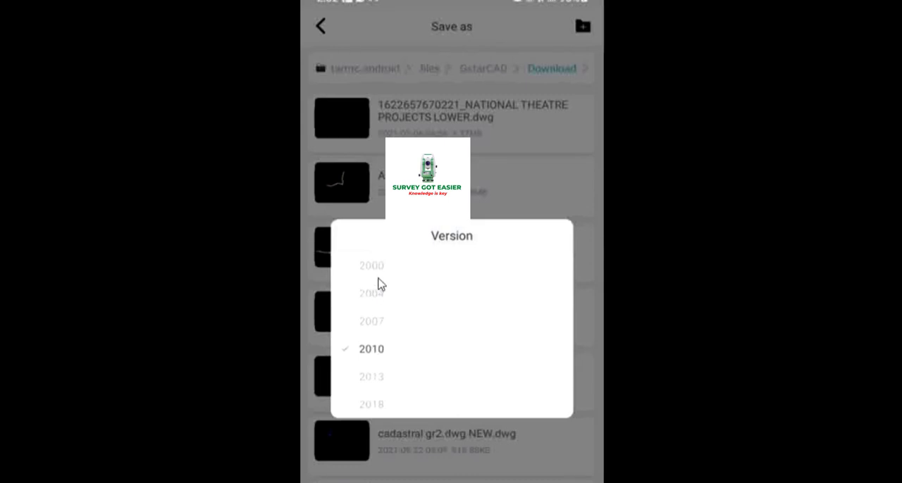
click(372, 321)
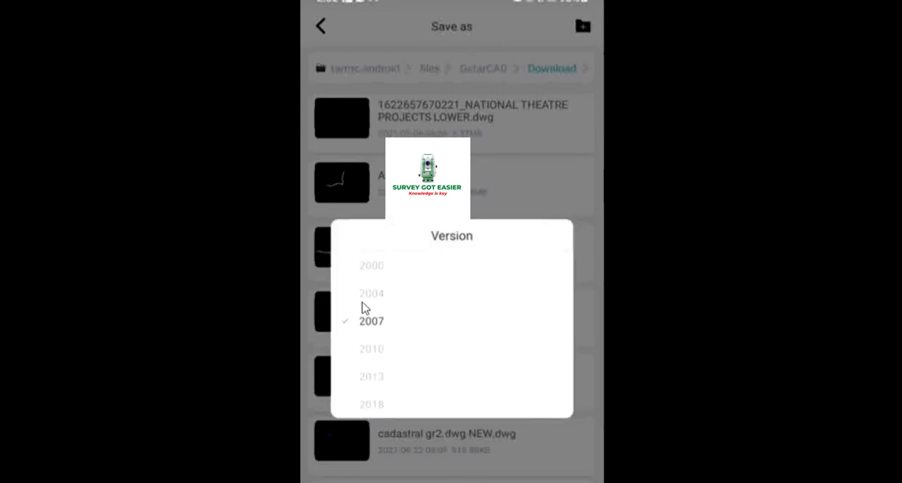
mouse_move(378, 363)
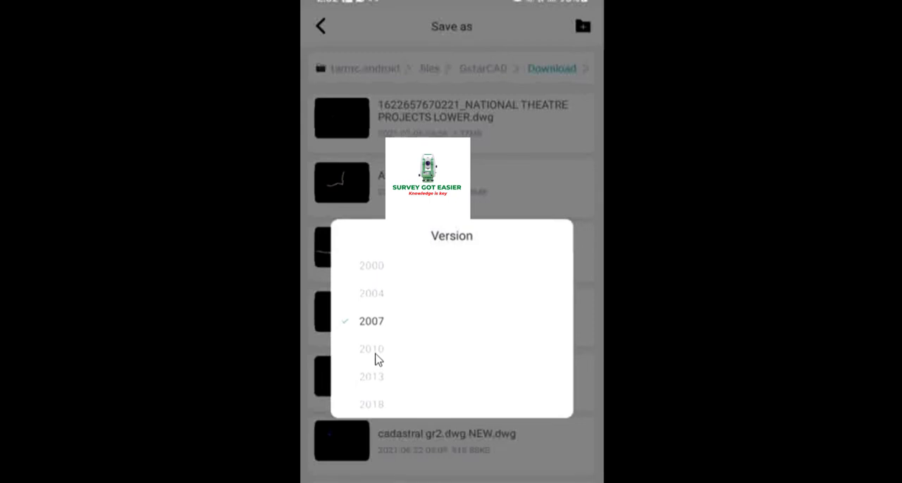
click(372, 349)
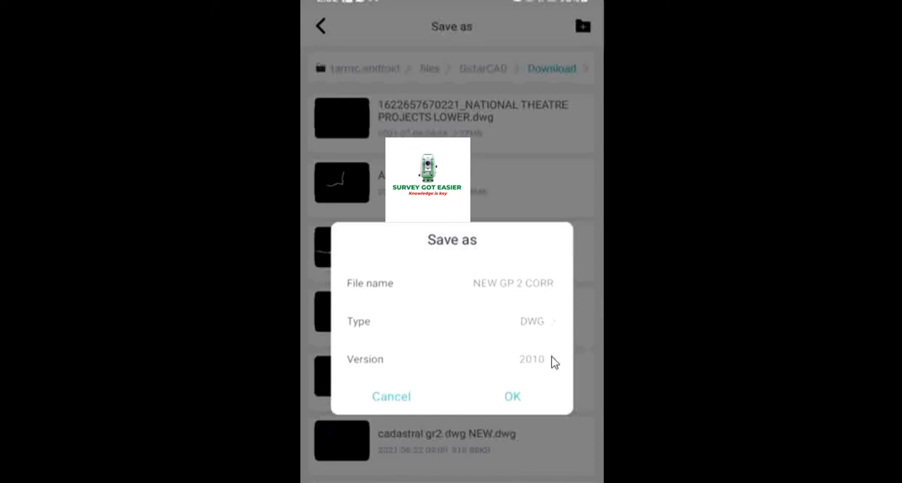
mouse_move(556, 369)
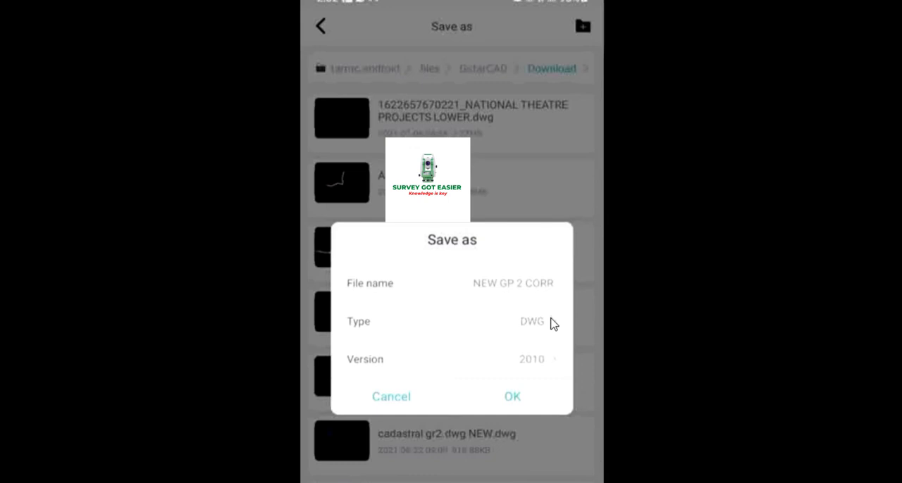
Clear the prefilled file name in the Save as dialog.
click(531, 321)
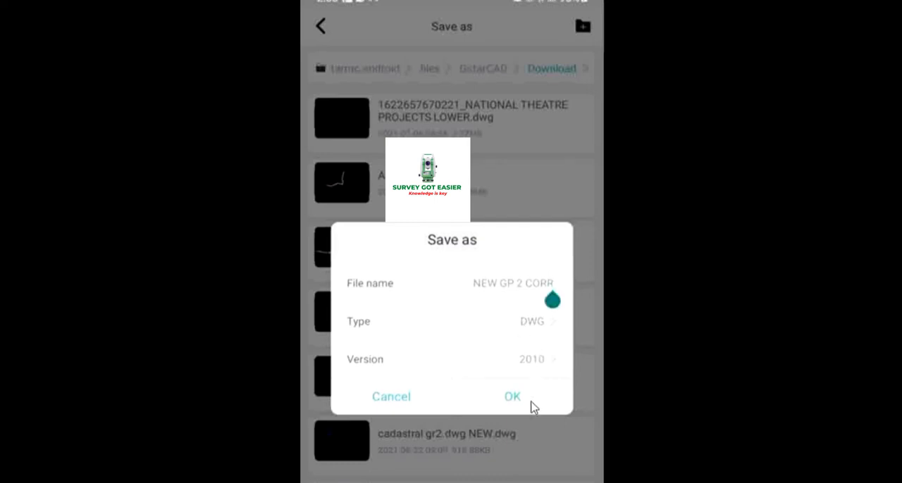
mouse_move(547, 310)
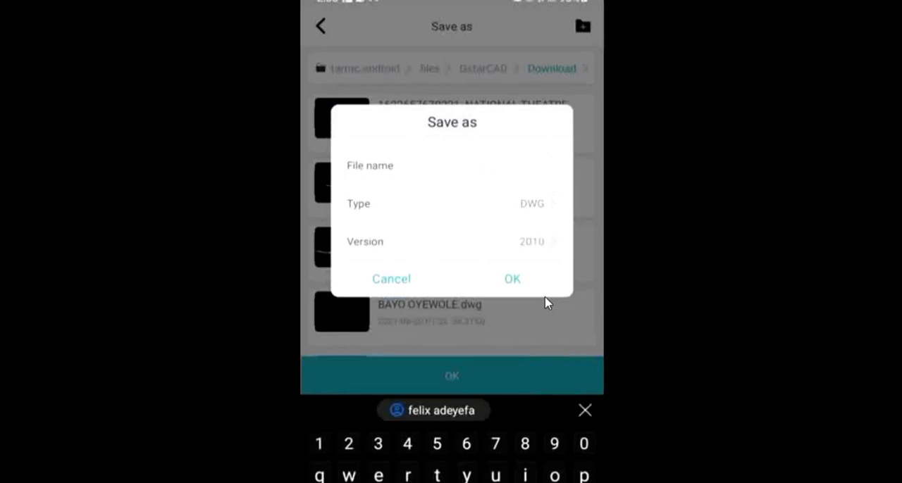
Name the copy SURVEY GOT EASIER, save it as DWG, and close the drawing.
text(SL)
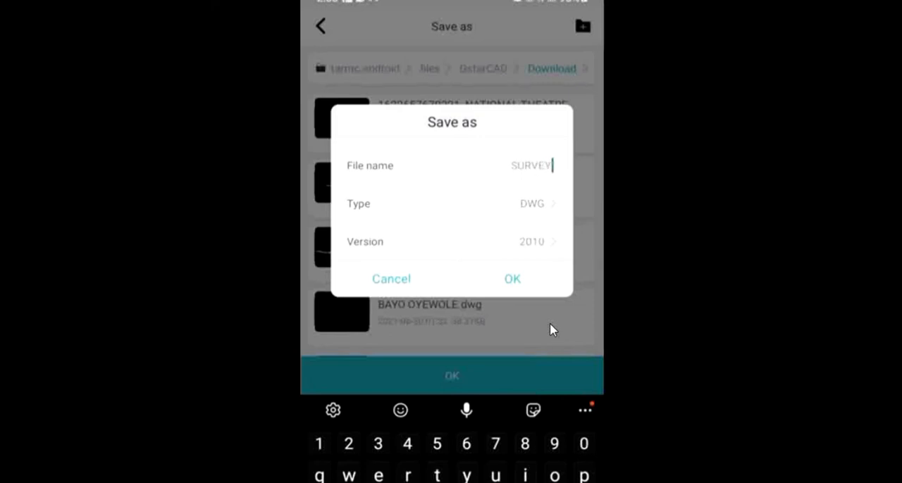
text(OT)
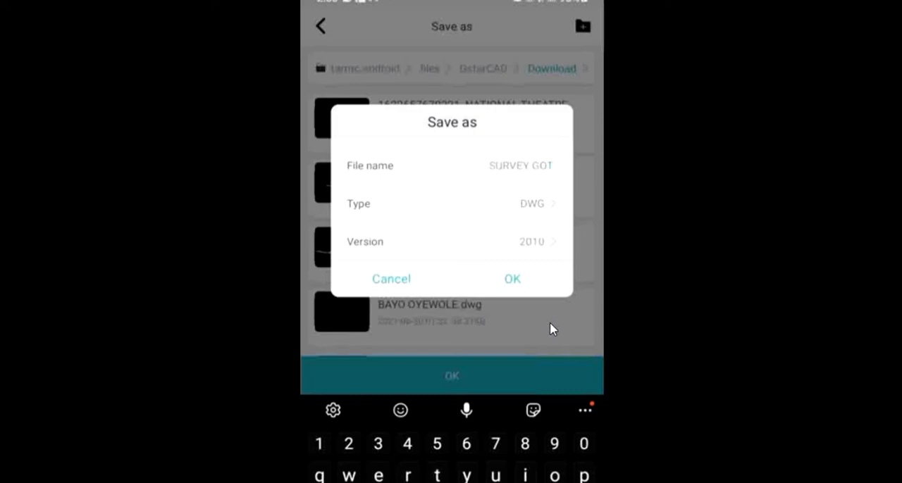
click(520, 165)
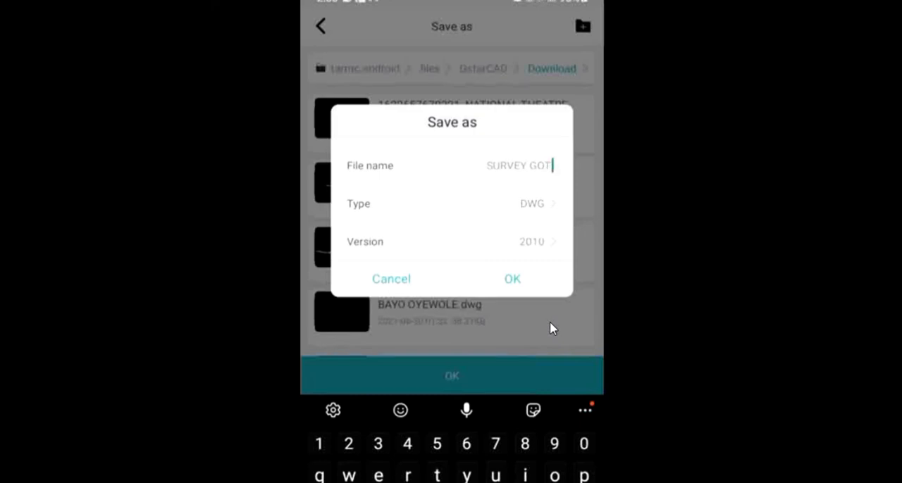
text(EASIER)
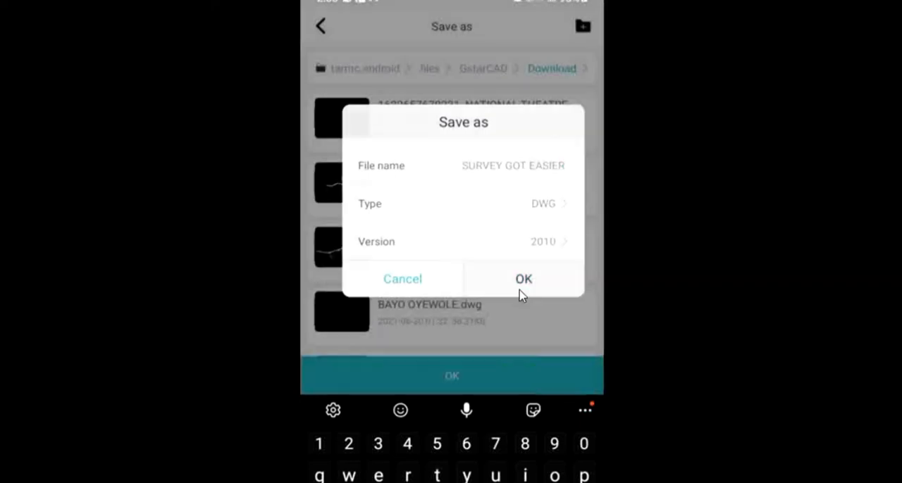
click(524, 279)
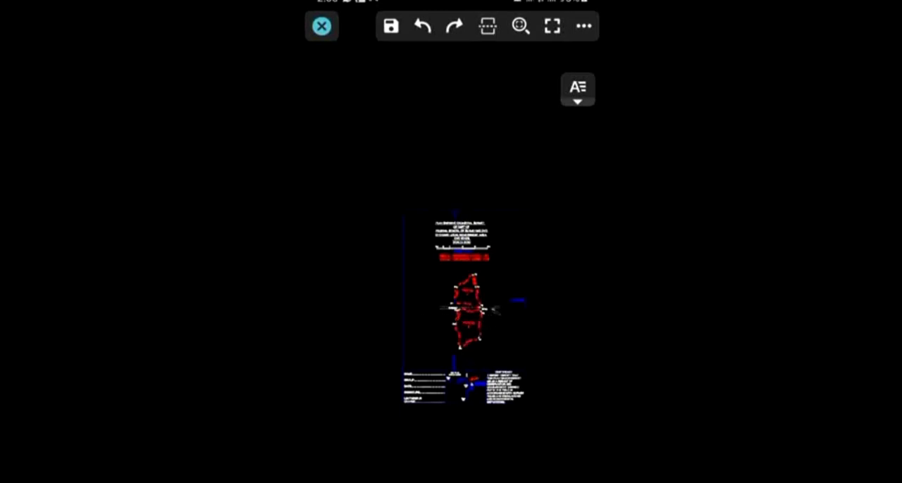
click(322, 25)
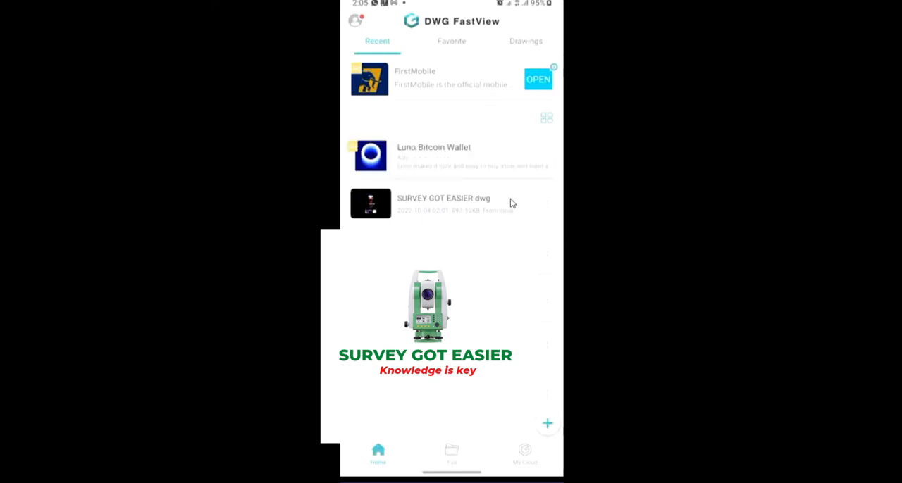
Show file information for SURVEY GOT EASIER.dwg: DWG, 857.56 KB, GstarCAD Download folder.
click(444, 203)
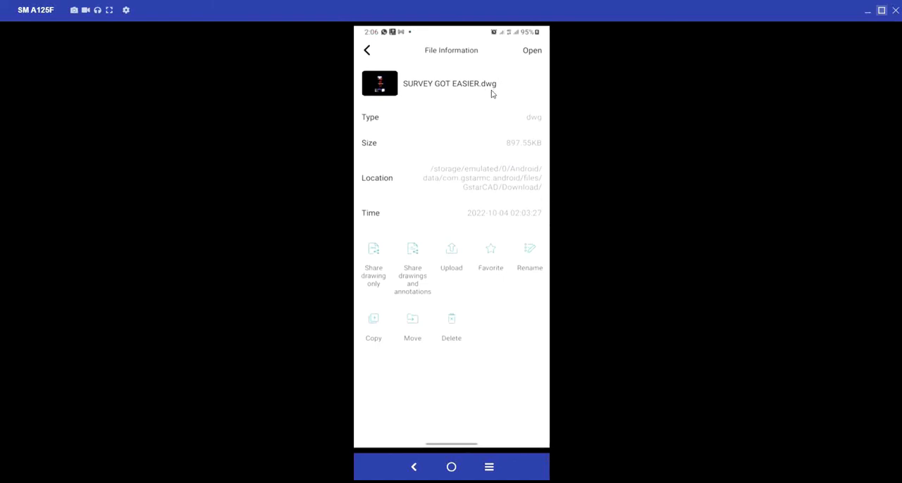
mouse_move(369, 188)
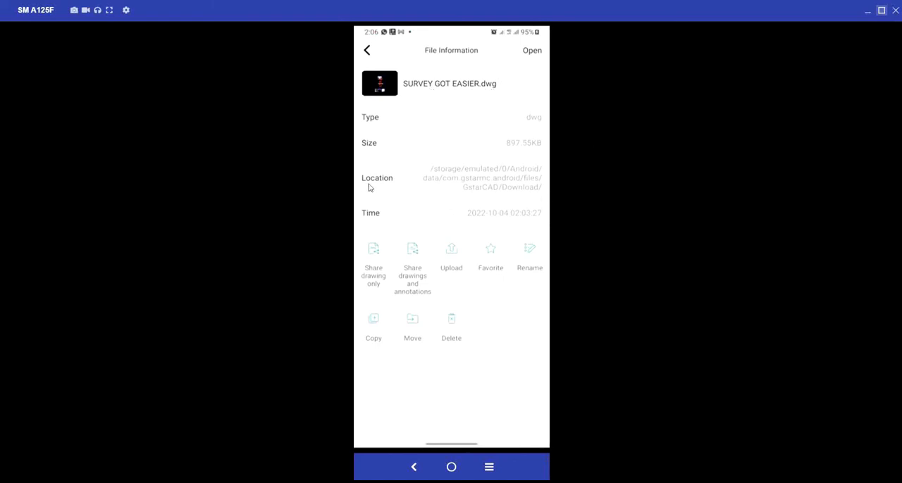
mouse_move(540, 192)
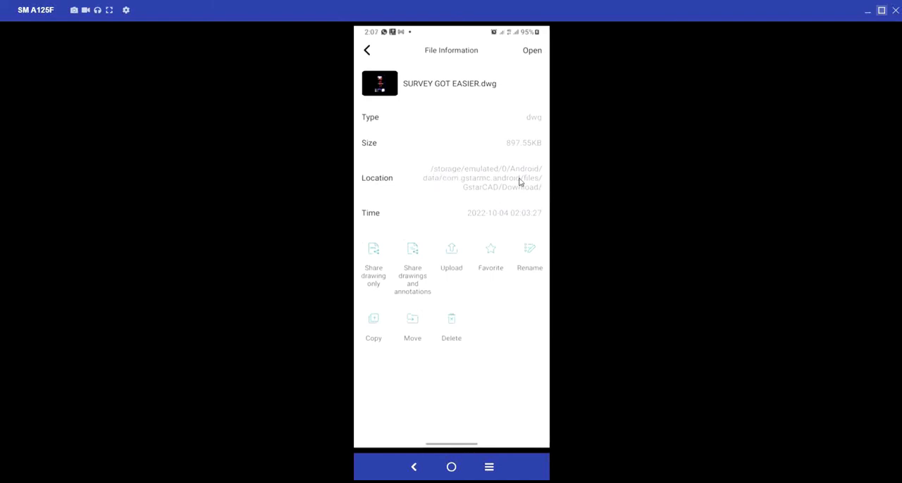
mouse_move(538, 187)
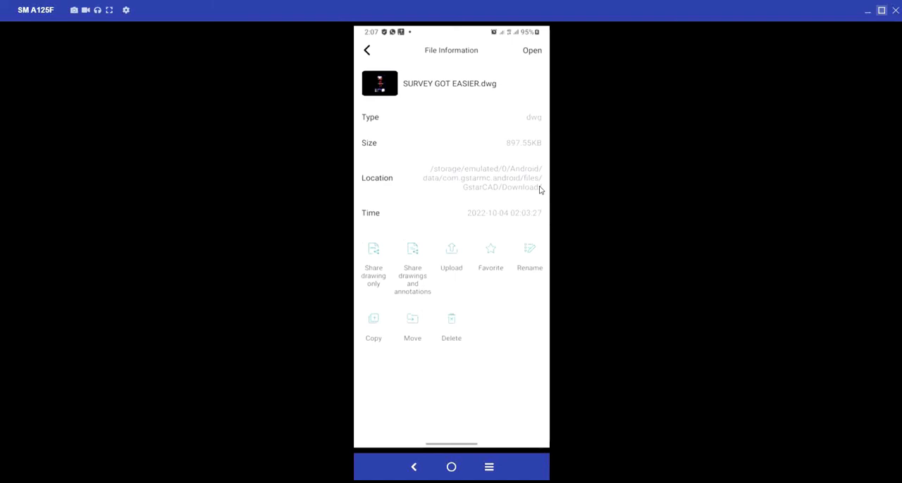
mouse_move(493, 282)
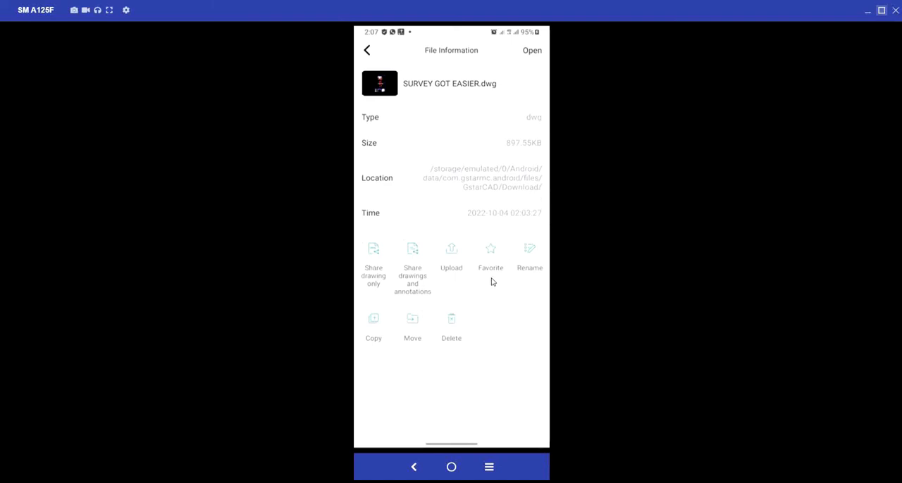